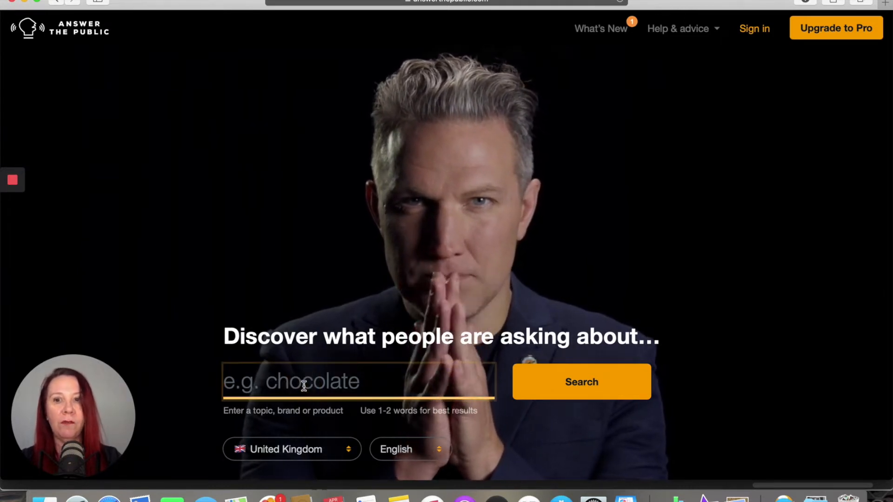
Enter 'digital marketing' as the search topic and choose Australia as the country
{"action": "type", "text": "di"}
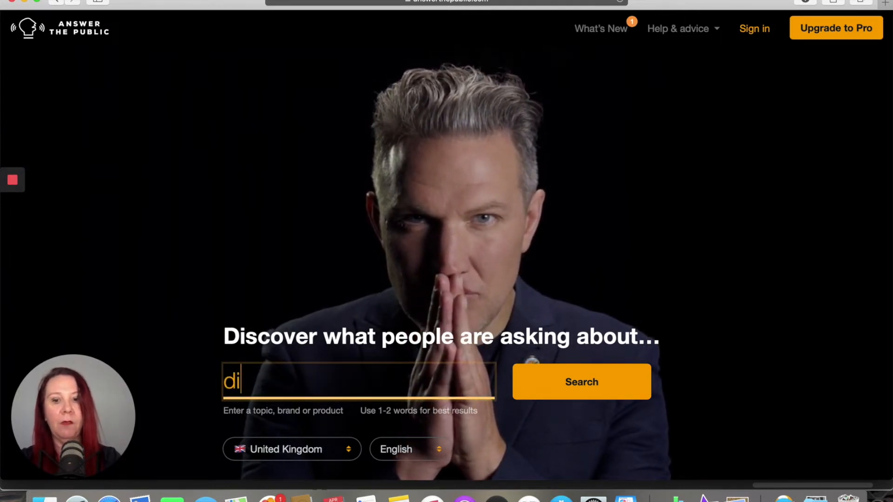
{"action": "type", "text": "gital mar"}
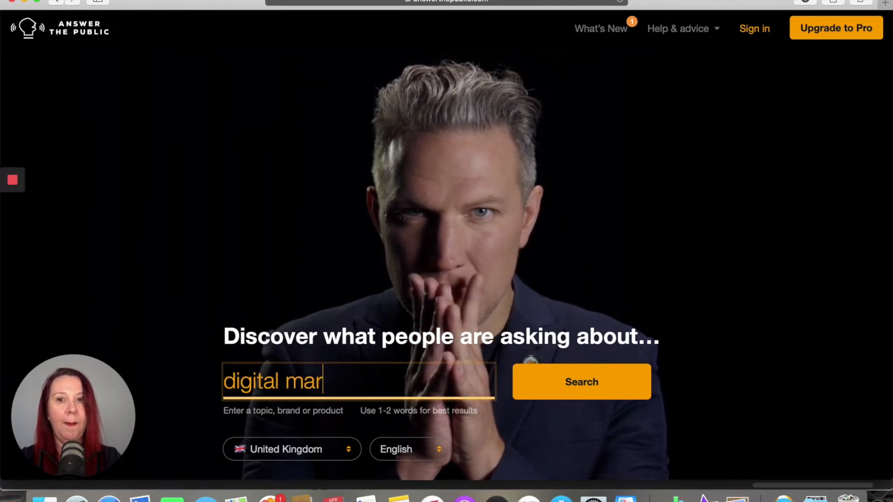
{"action": "type", "text": "keting"}
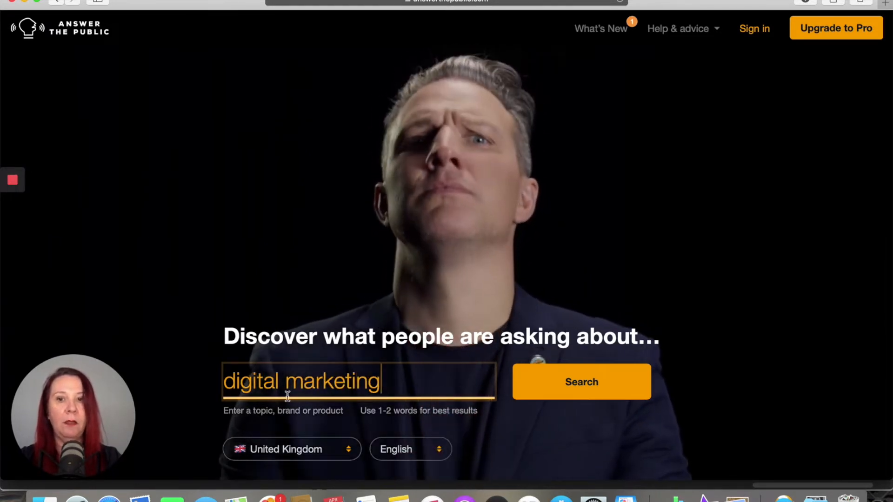
{"action": "left_click", "coordinate": [290, 449]}
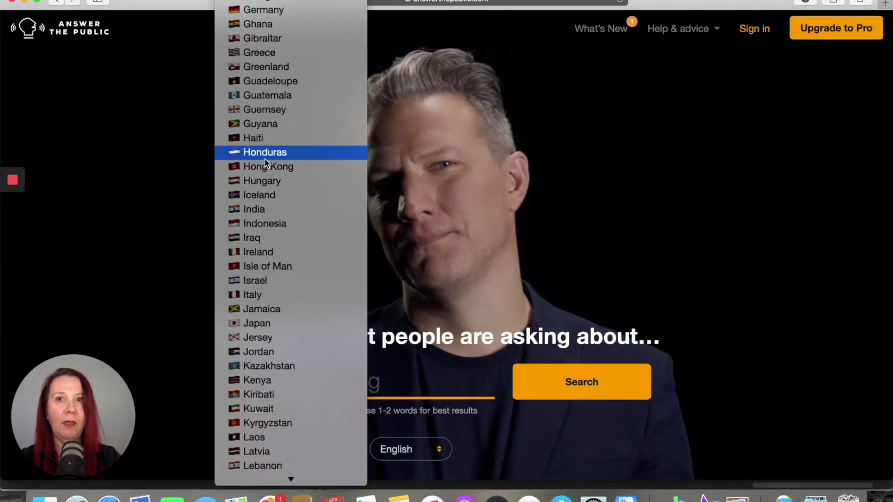
{"action": "scroll", "scroll_direction": "up", "scroll_amount": 3}
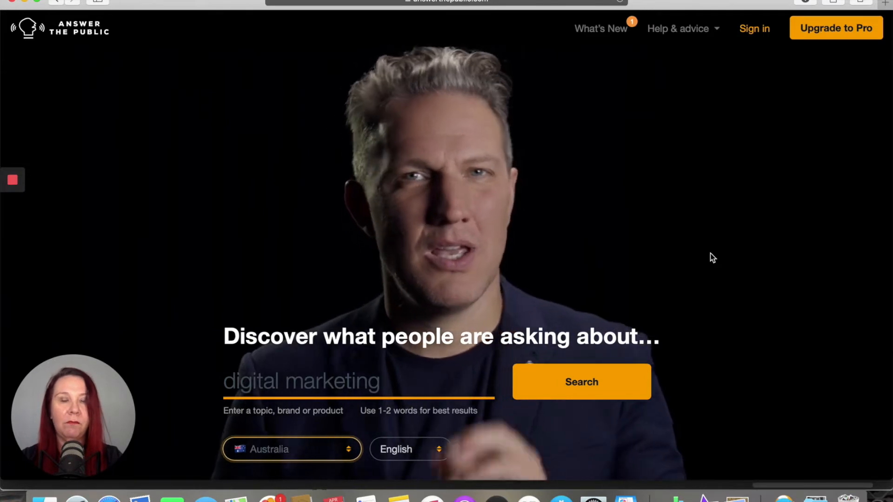
{"action": "mouse_move", "coordinate": [603, 456]}
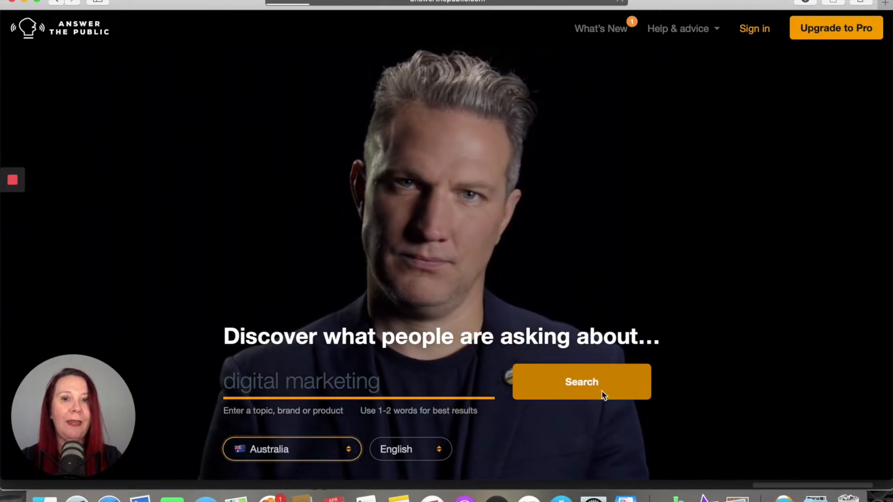
Run the Australian 'digital marketing' search and scroll to the 56-question wheel
{"action": "left_click", "coordinate": [581, 382]}
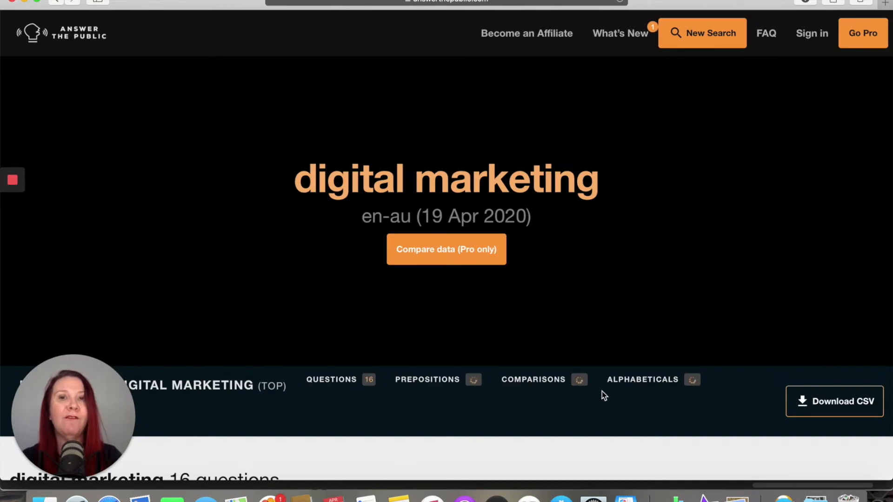
{"action": "scroll", "scroll_direction": "down", "scroll_amount": 3}
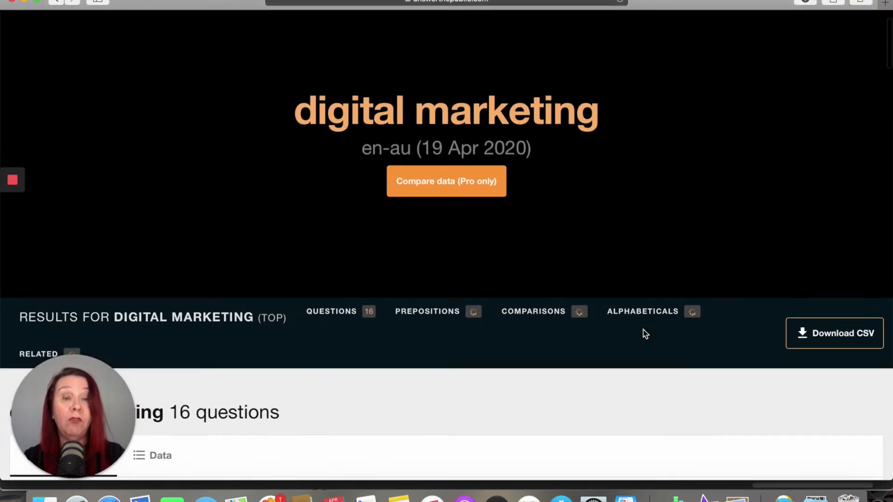
{"action": "scroll", "scroll_direction": "down", "scroll_amount": 3}
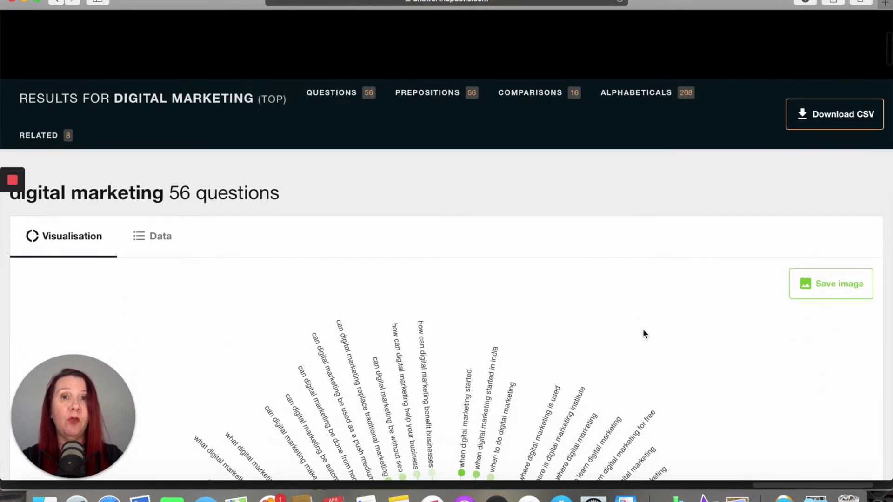
{"action": "scroll", "scroll_direction": "up", "scroll_amount": 3}
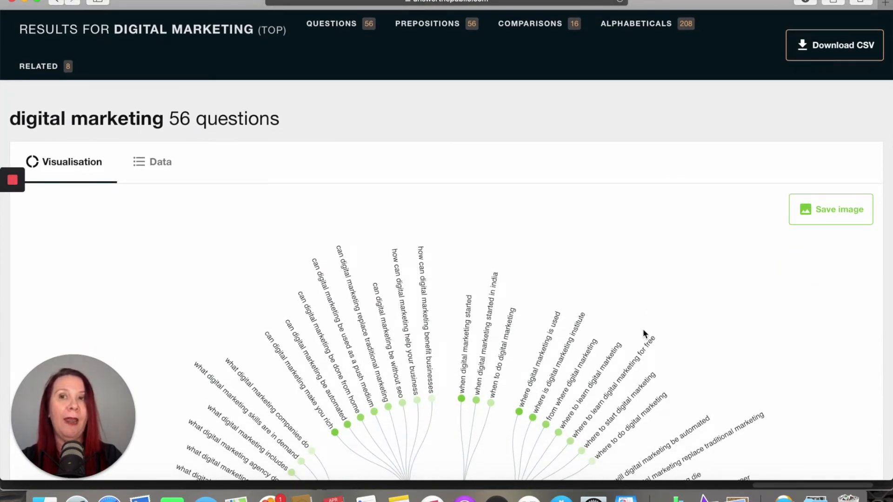
{"action": "mouse_move", "coordinate": [201, 192]}
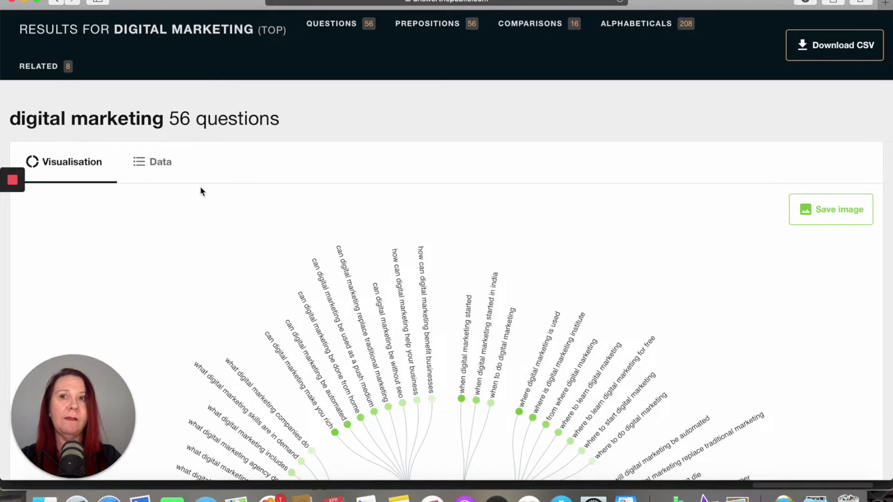
{"action": "scroll", "scroll_direction": "down", "scroll_amount": 3}
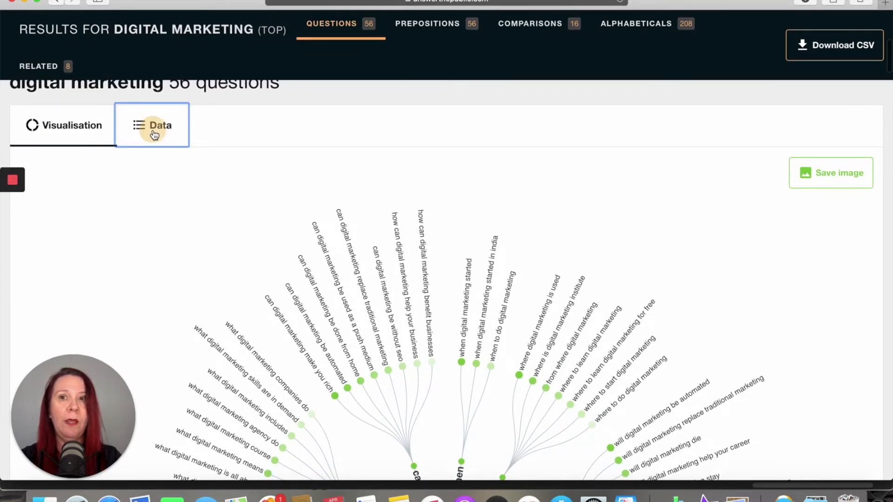
Switch Questions to the Data view and scroll through the are-to-why question lists
{"action": "left_click", "coordinate": [152, 125]}
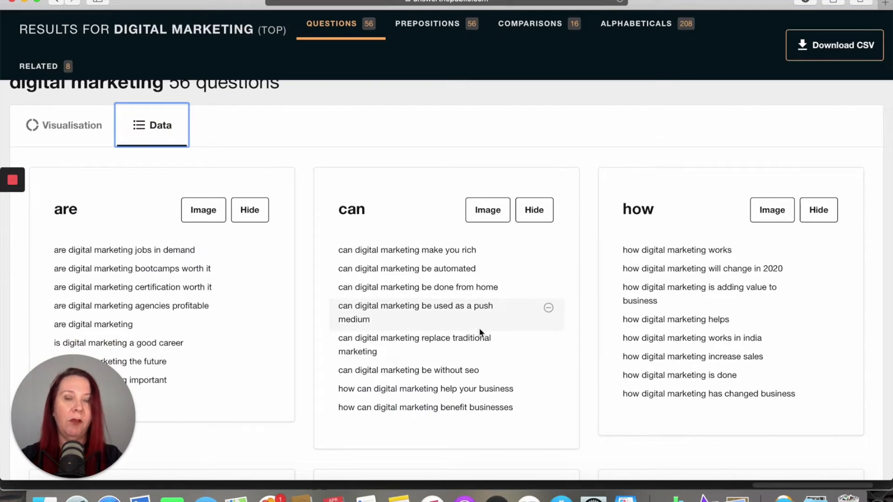
{"action": "scroll", "scroll_direction": "down", "scroll_amount": 3}
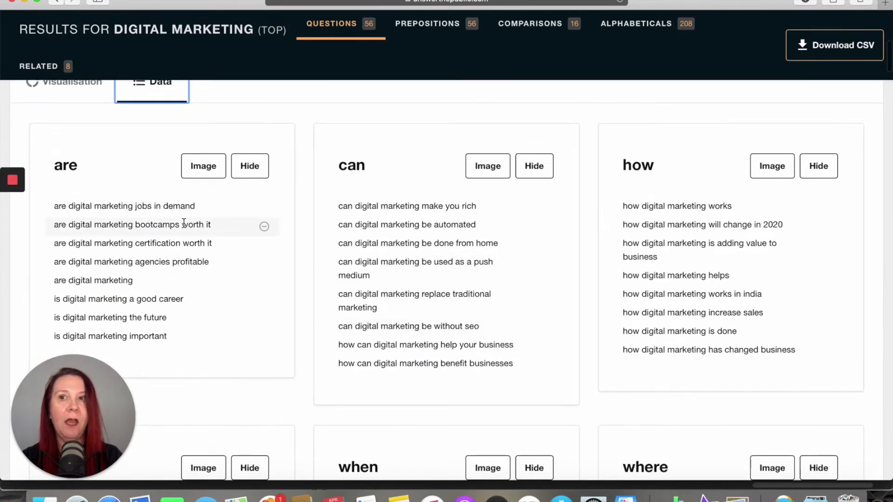
{"action": "scroll", "scroll_direction": "up", "scroll_amount": 3}
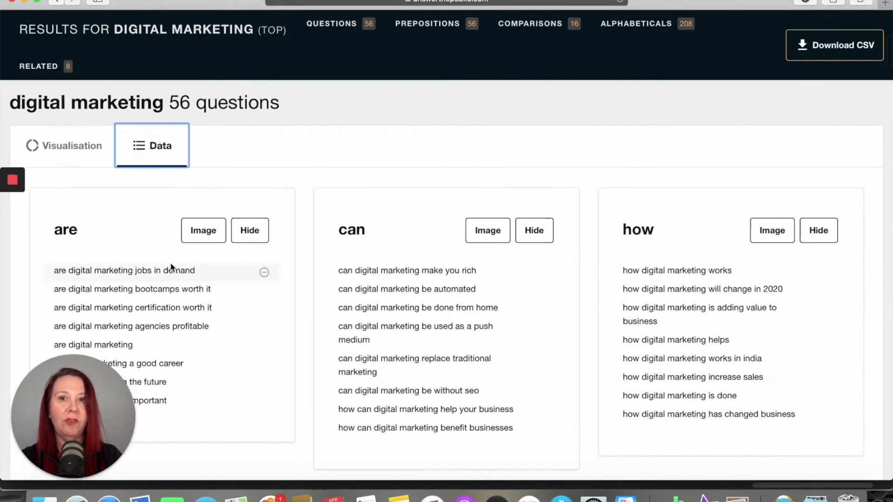
{"action": "mouse_move", "coordinate": [142, 286]}
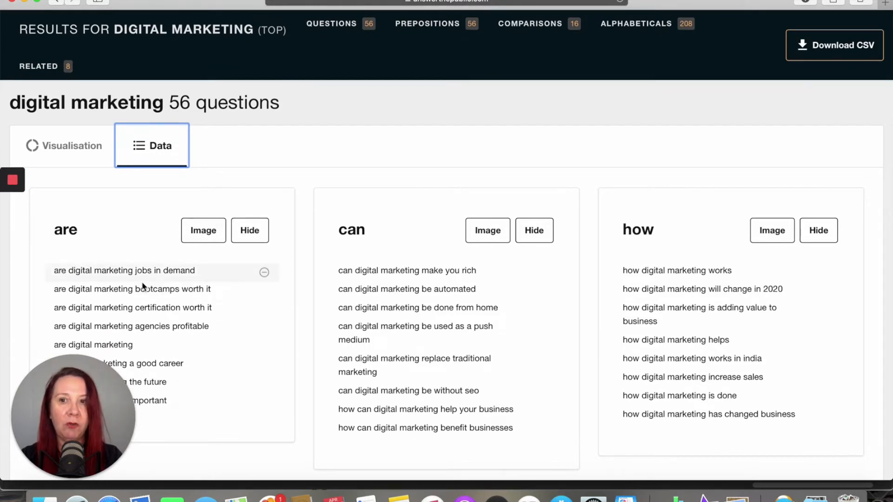
{"action": "scroll", "scroll_direction": "down", "scroll_amount": 3}
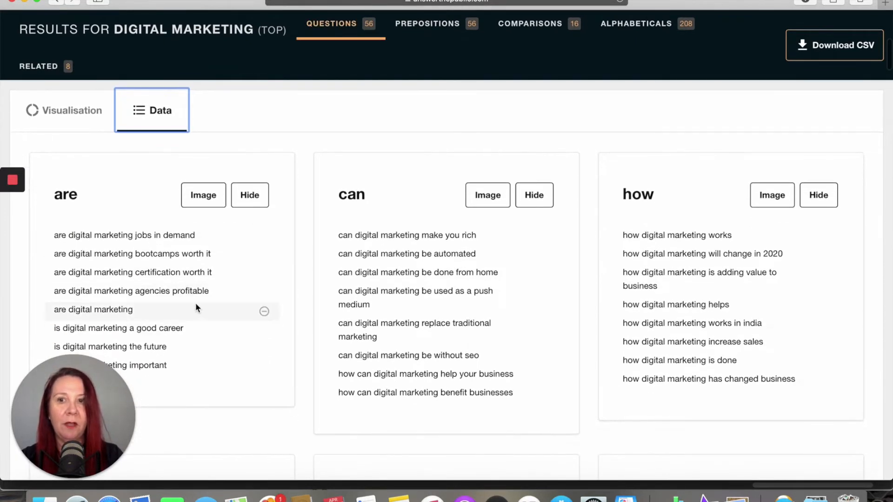
{"action": "mouse_move", "coordinate": [181, 340]}
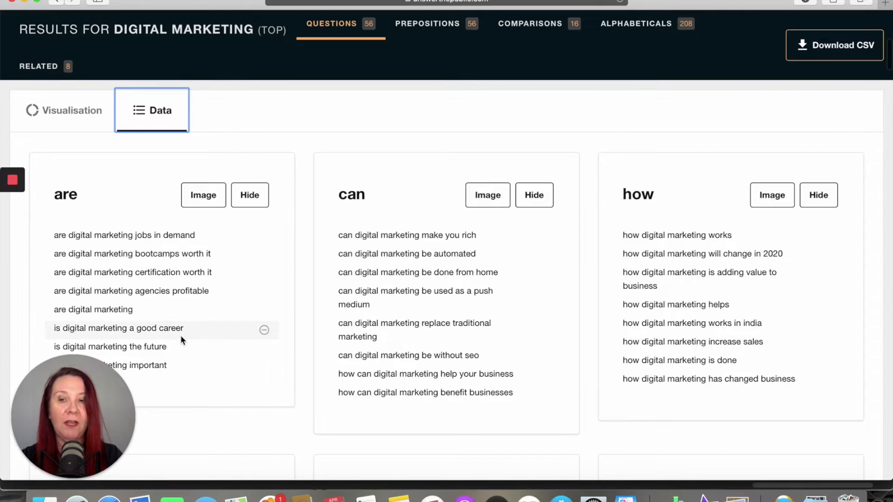
{"action": "mouse_move", "coordinate": [194, 356]}
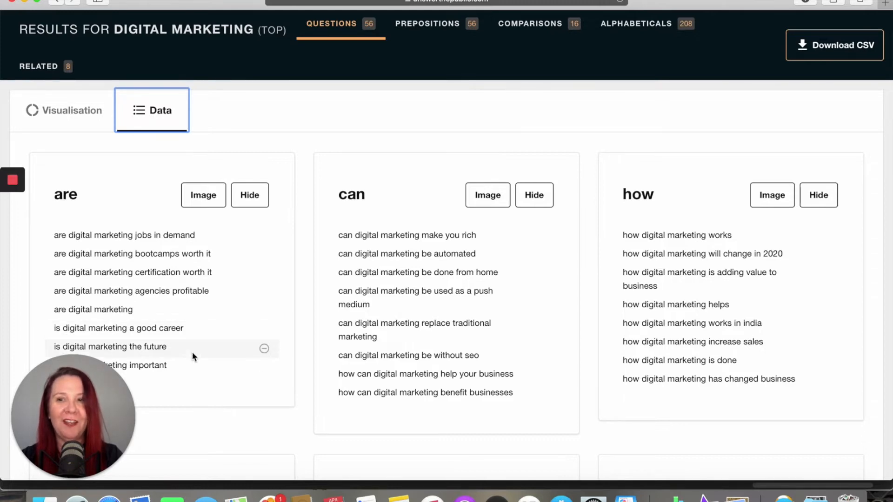
{"action": "scroll", "scroll_direction": "down", "scroll_amount": 3}
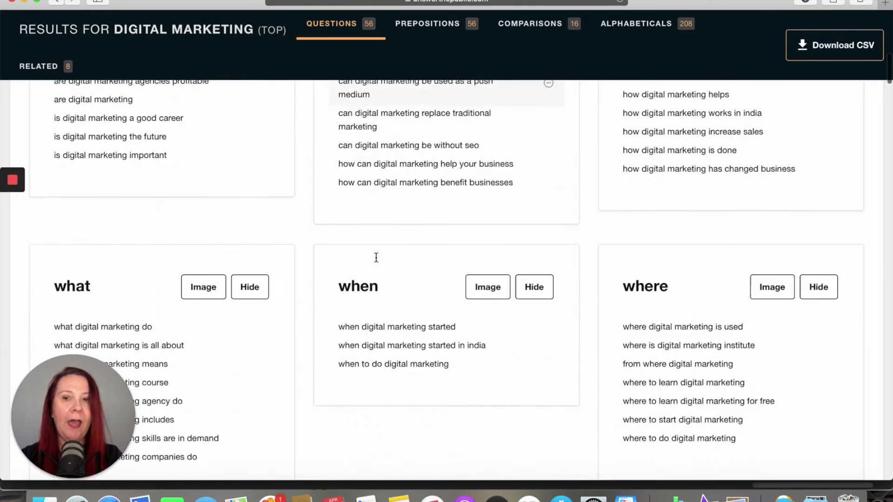
{"action": "scroll", "scroll_direction": "down", "scroll_amount": 3}
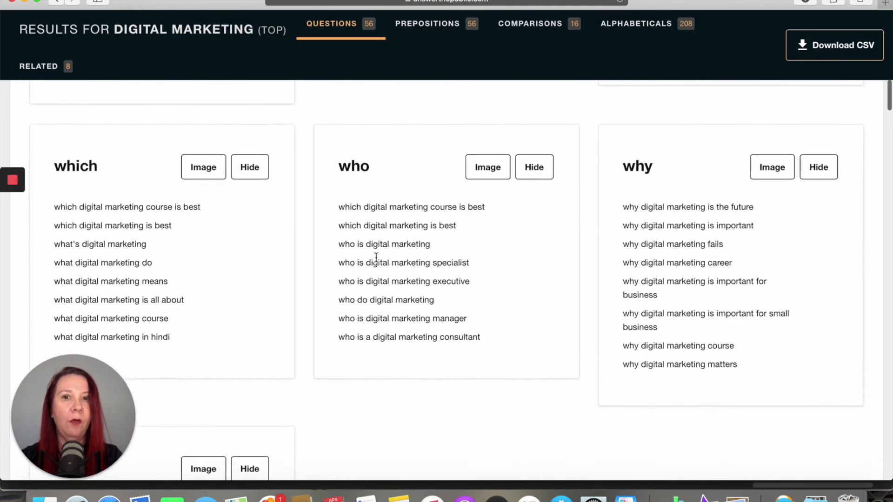
{"action": "scroll", "scroll_direction": "down", "scroll_amount": 3}
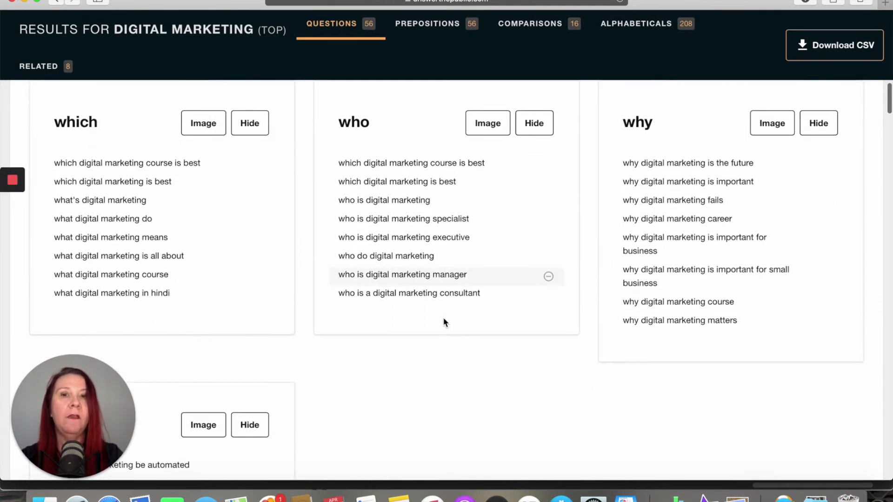
{"action": "mouse_move", "coordinate": [495, 246]}
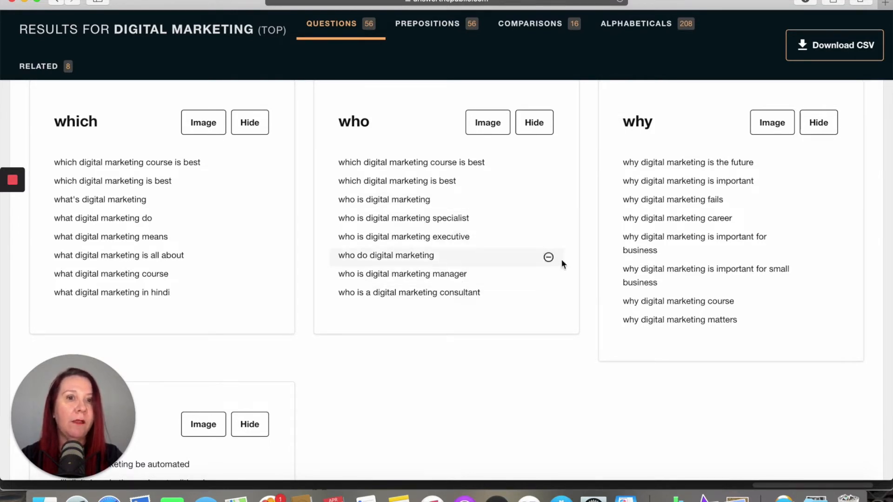
{"action": "mouse_move", "coordinate": [670, 250]}
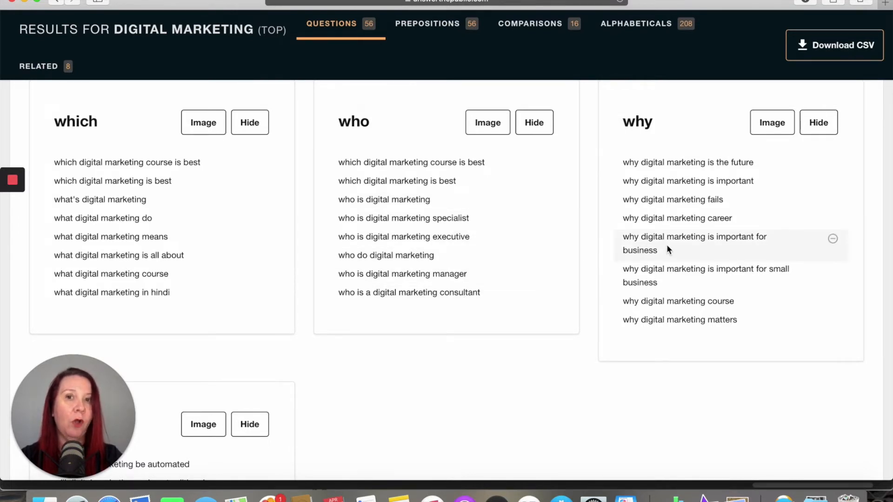
{"action": "mouse_move", "coordinate": [533, 350]}
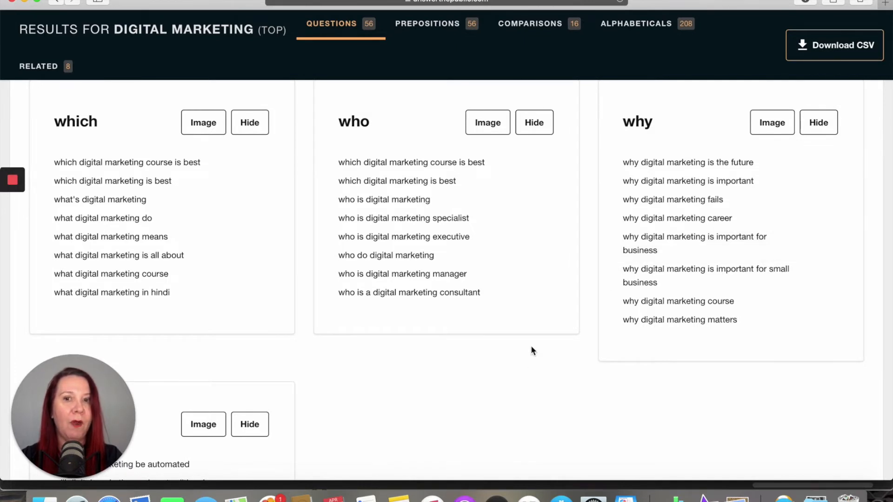
Show Prepositions as Data lists and scroll through the can, for, is, near, to, with groups
{"action": "left_click", "coordinate": [426, 24]}
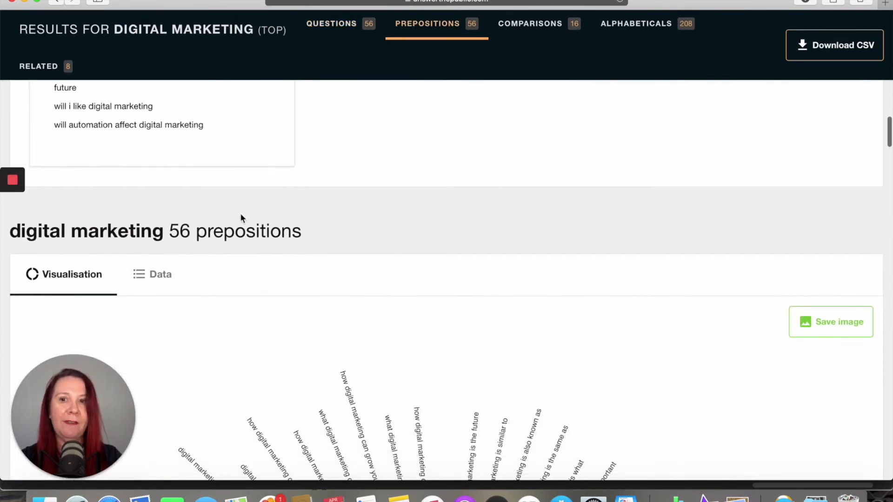
{"action": "left_click", "coordinate": [152, 274]}
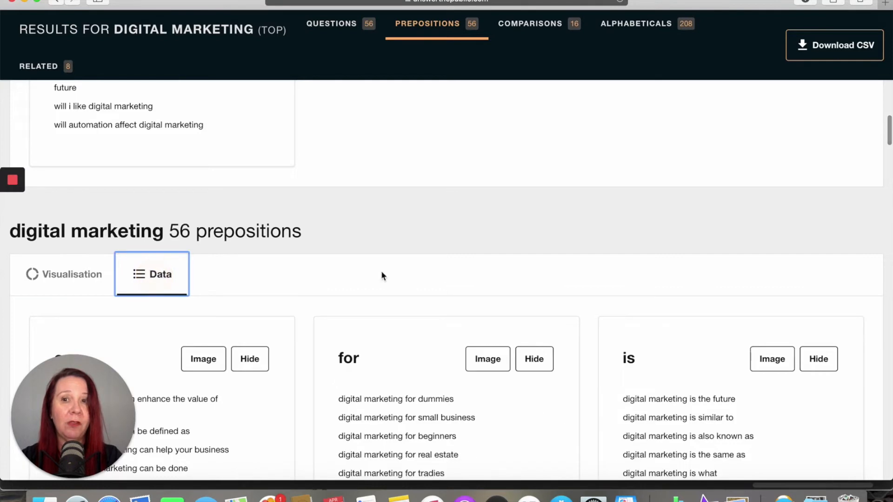
{"action": "scroll", "scroll_direction": "down", "scroll_amount": 3}
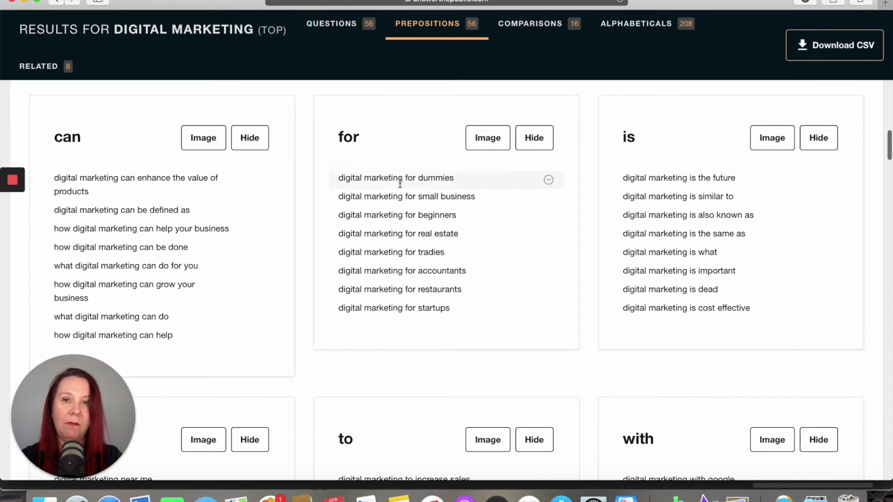
{"action": "mouse_move", "coordinate": [325, 208]}
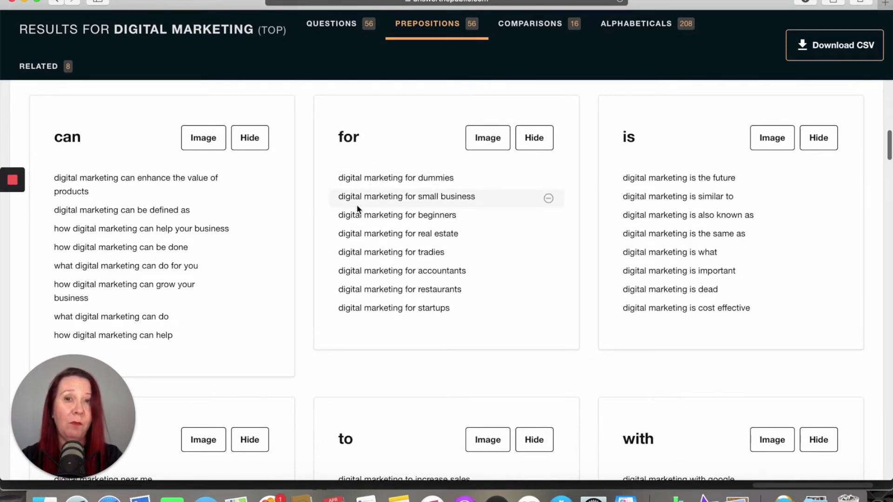
{"action": "mouse_move", "coordinate": [454, 229]}
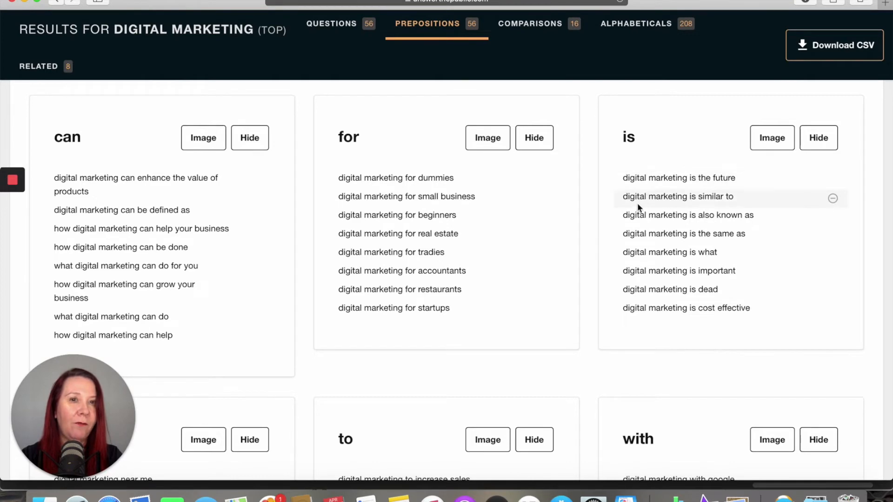
{"action": "mouse_move", "coordinate": [580, 293]}
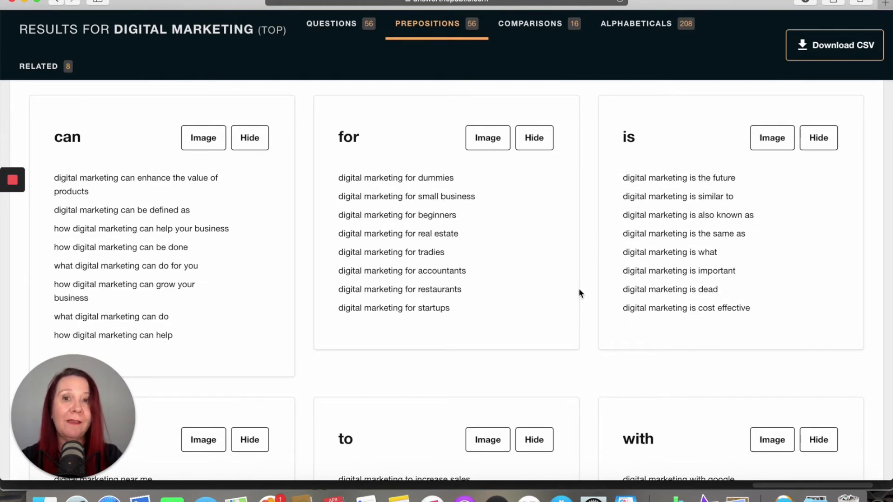
{"action": "scroll", "scroll_direction": "down", "scroll_amount": 3}
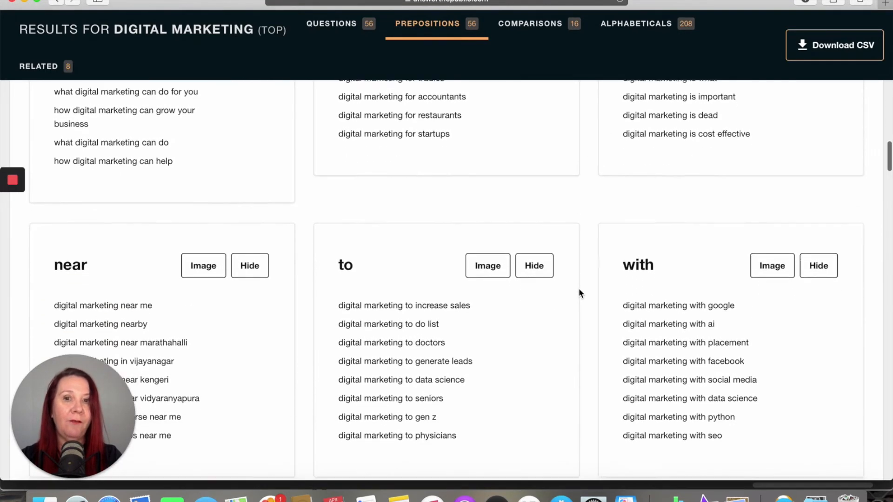
{"action": "scroll", "scroll_direction": "down", "scroll_amount": 3}
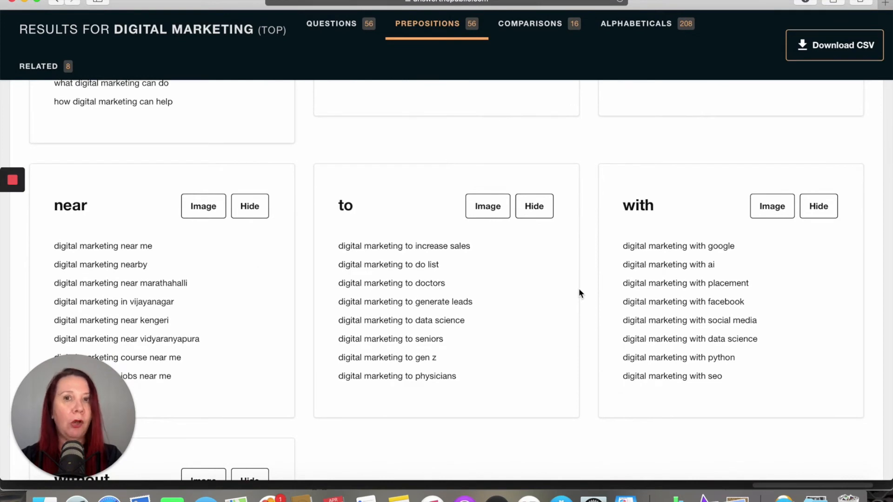